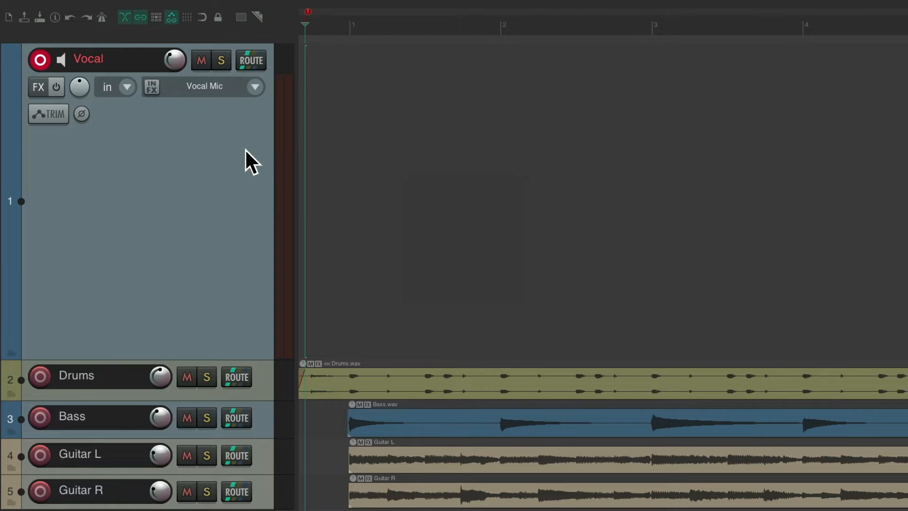
{"action": "mouse_move", "coordinate": [397, 209]}
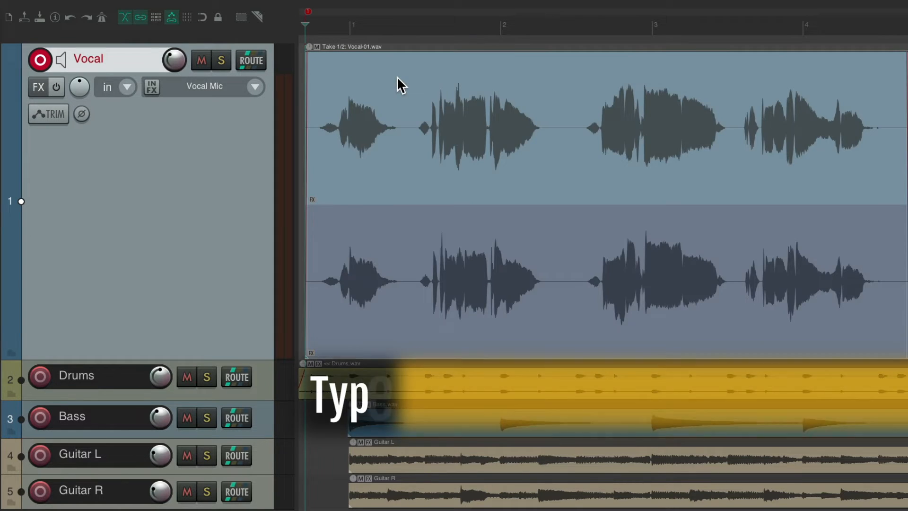
- Audition the vocal takes by cycling between them
{"action": "key", "text": "t"}
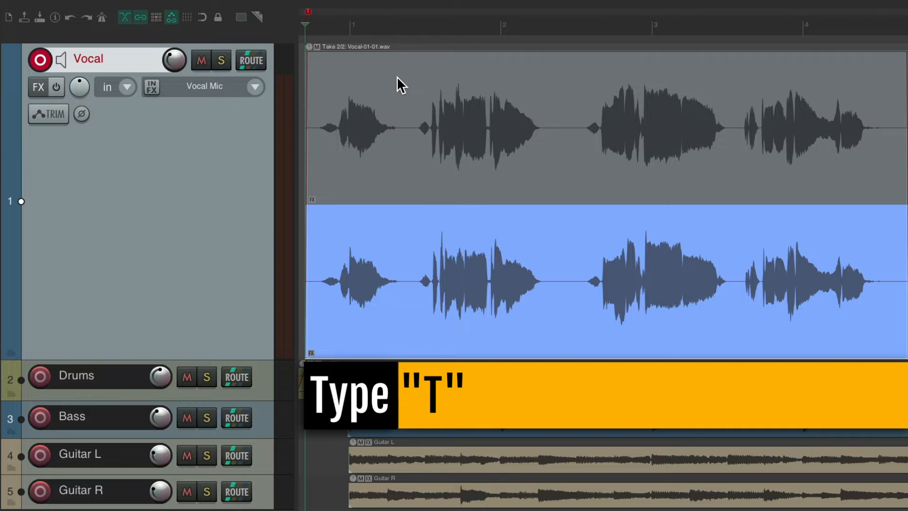
{"action": "key", "text": "t"}
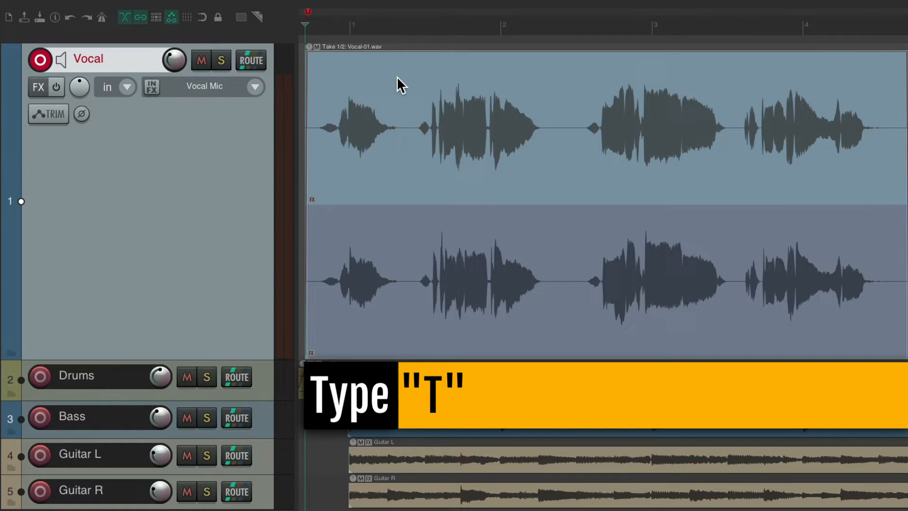
{"action": "key", "text": "t"}
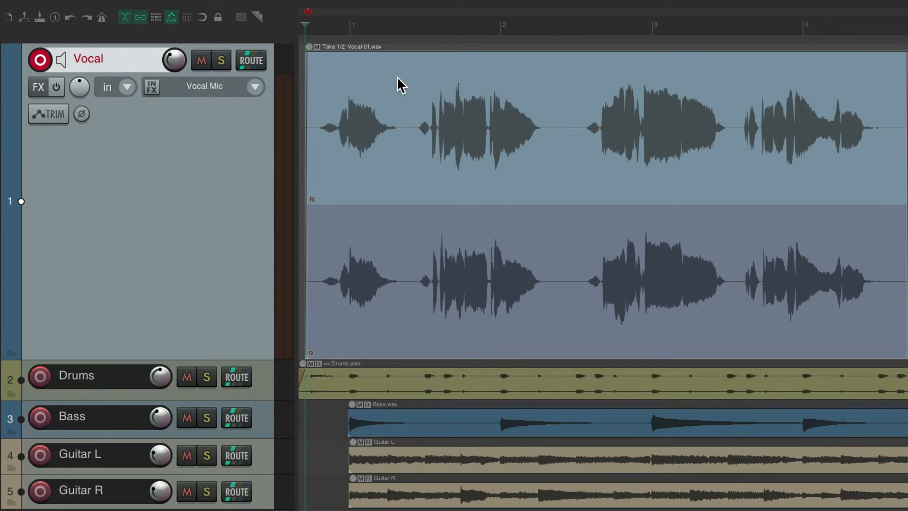
{"action": "mouse_move", "coordinate": [411, 147]}
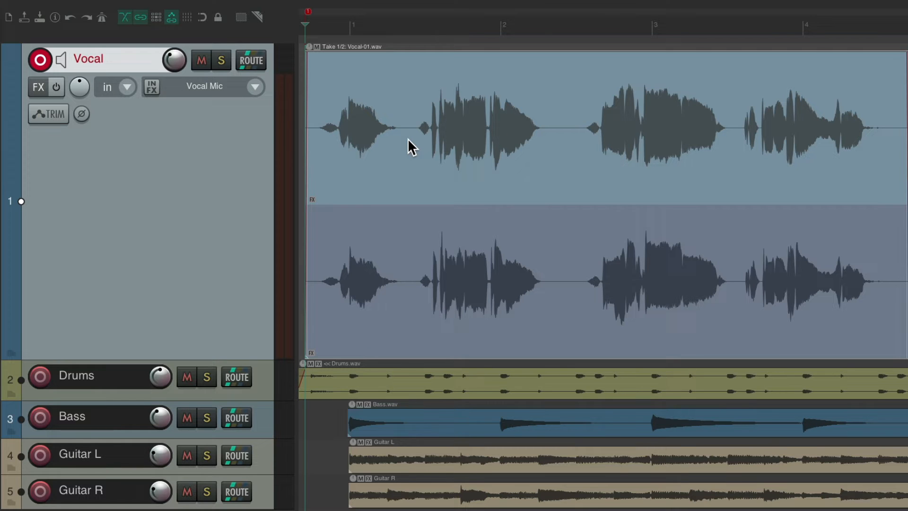
- Split the vocal item at three phrase boundaries and cycle the active take
{"action": "key", "text": "s"}
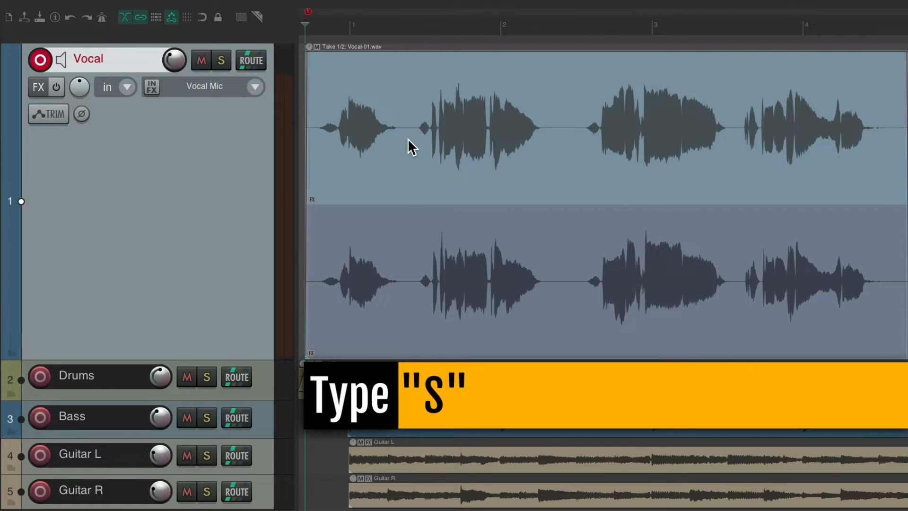
{"action": "key", "text": "s"}
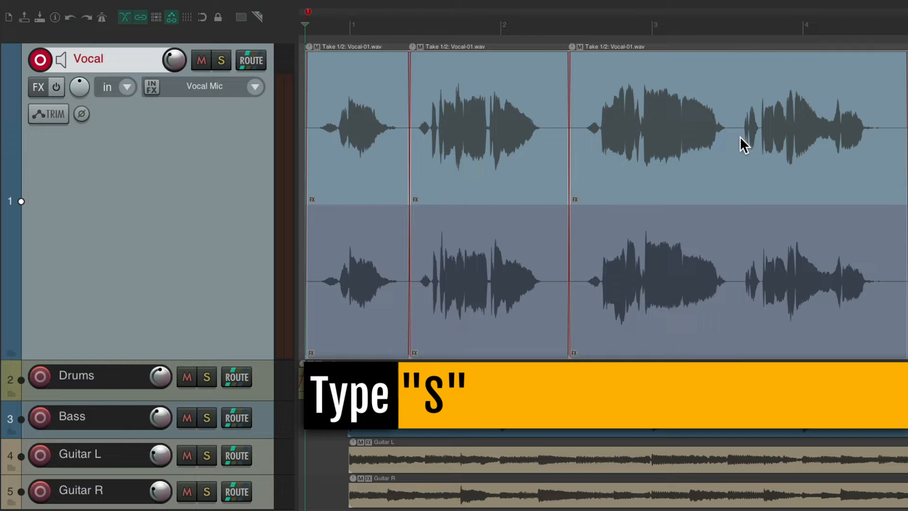
{"action": "key", "text": "s"}
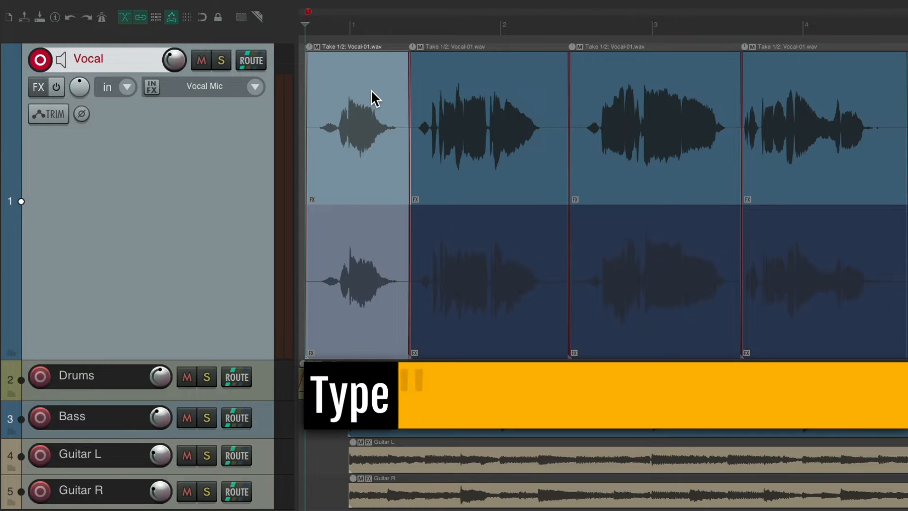
{"action": "key", "text": "t"}
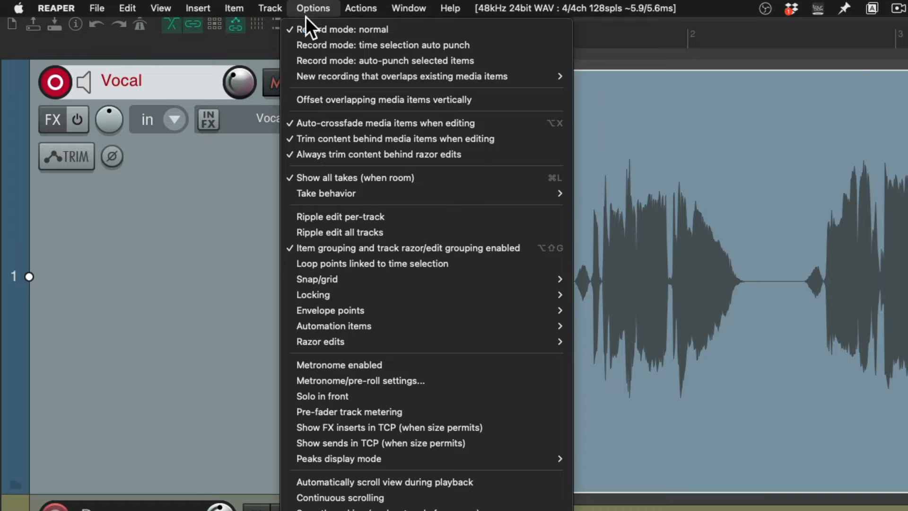
{"action": "mouse_move", "coordinate": [401, 76]}
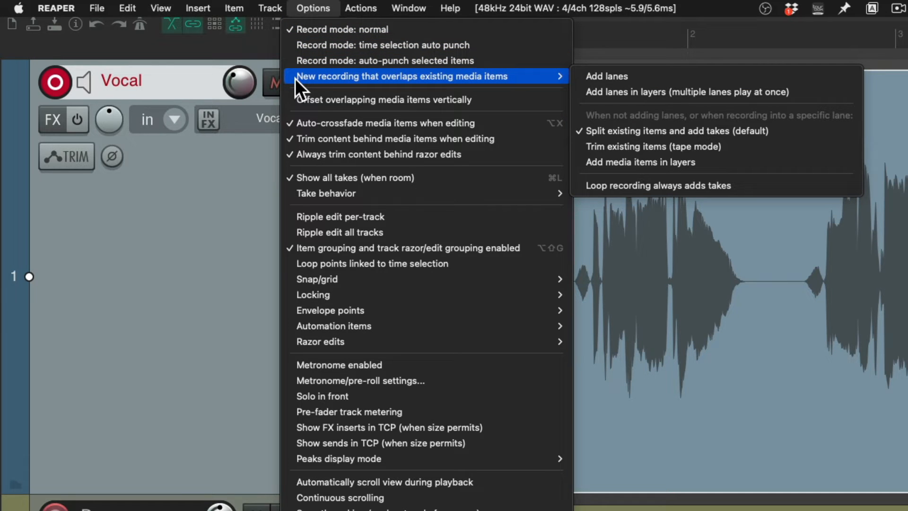
{"action": "mouse_move", "coordinate": [536, 79]}
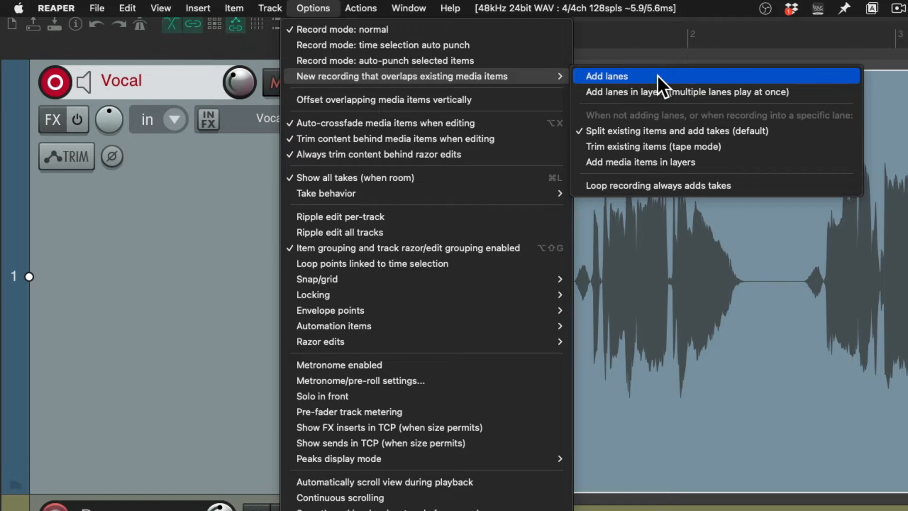
- Set overlapping new recordings to be added as new lanes
{"action": "left_click", "coordinate": [607, 76]}
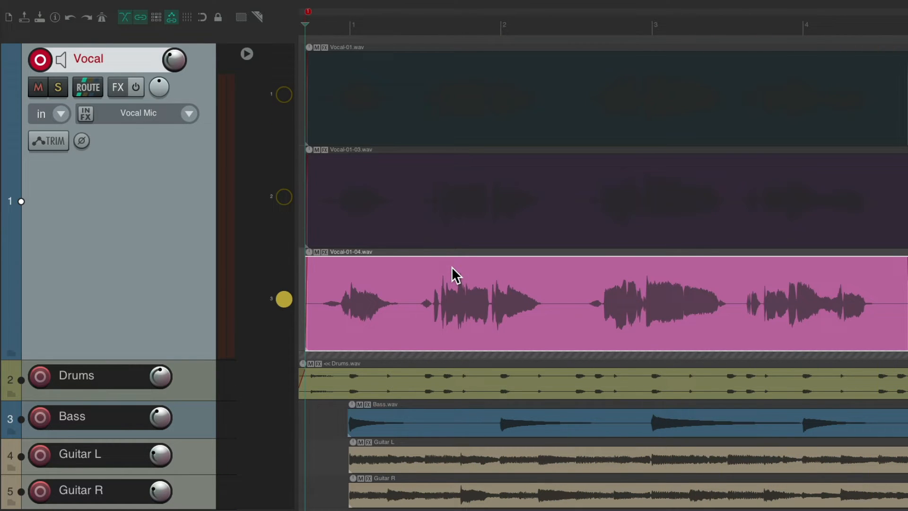
{"action": "mouse_move", "coordinate": [313, 78]}
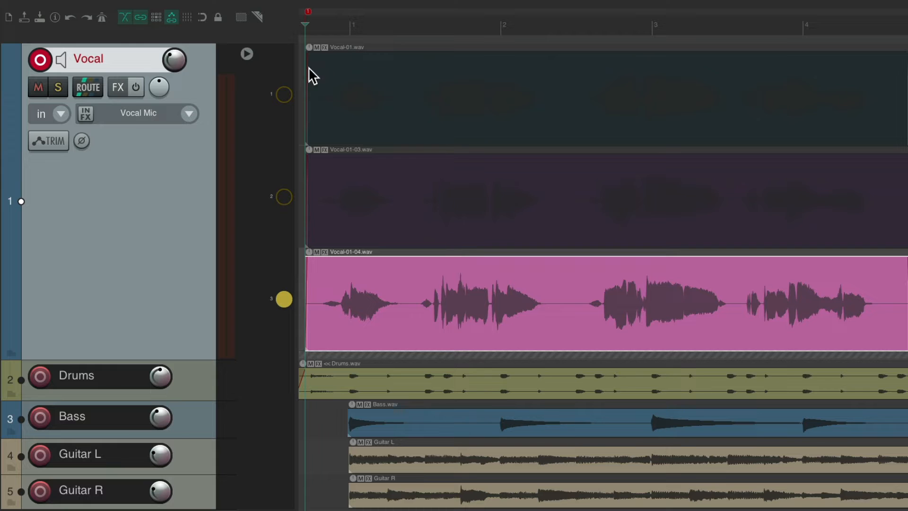
- Make lane 2 (Vocal-01-03) play, briefly disable lanes, then re-enable them
{"action": "left_click", "coordinate": [284, 95]}
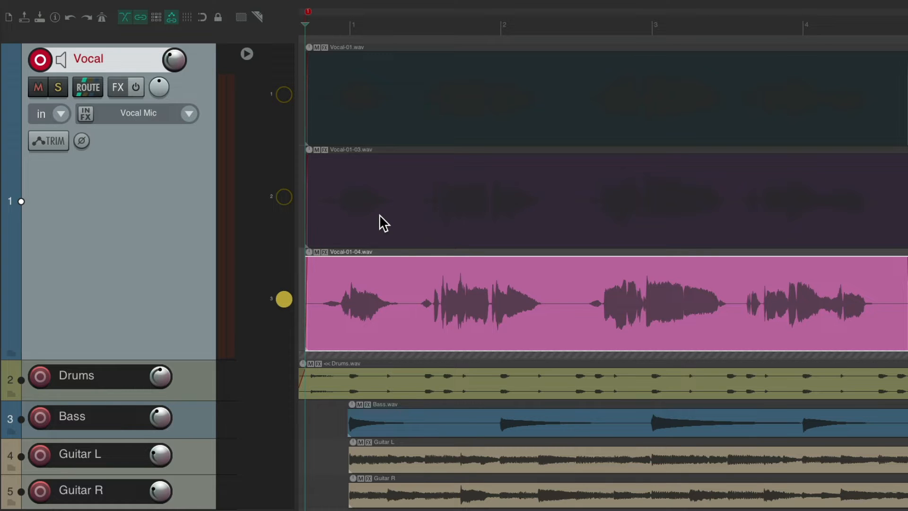
{"action": "left_click", "coordinate": [284, 196]}
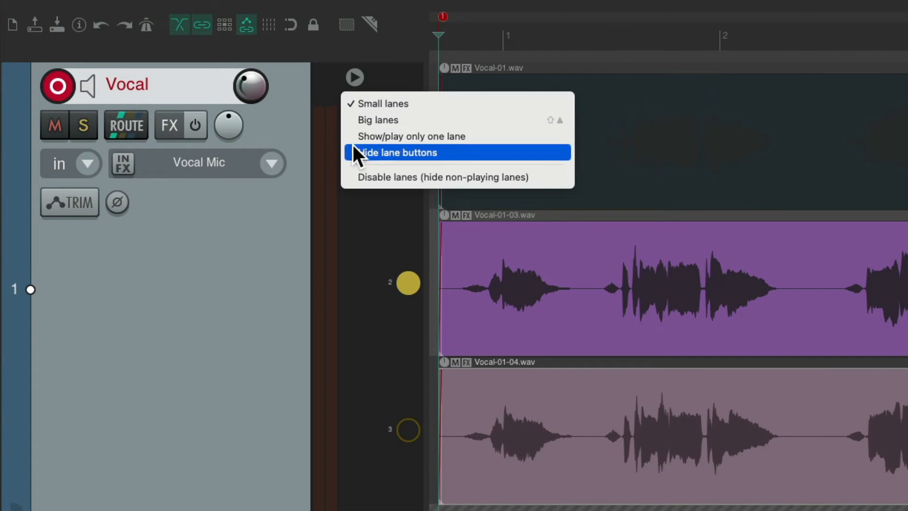
{"action": "mouse_move", "coordinate": [388, 178]}
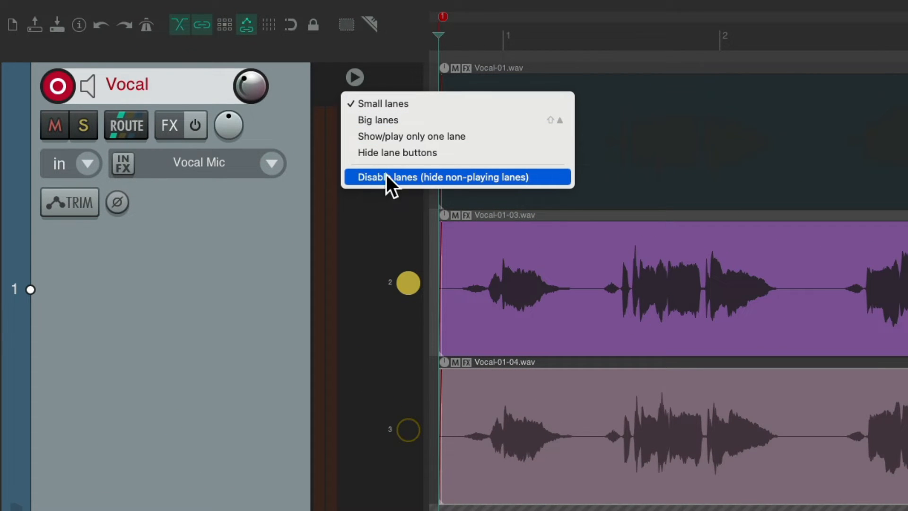
{"action": "mouse_move", "coordinate": [422, 191]}
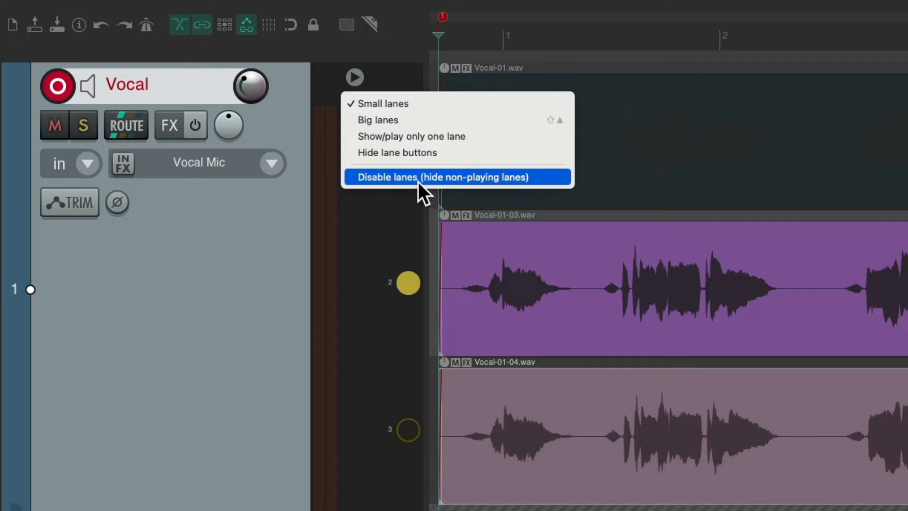
{"action": "left_click", "coordinate": [451, 176]}
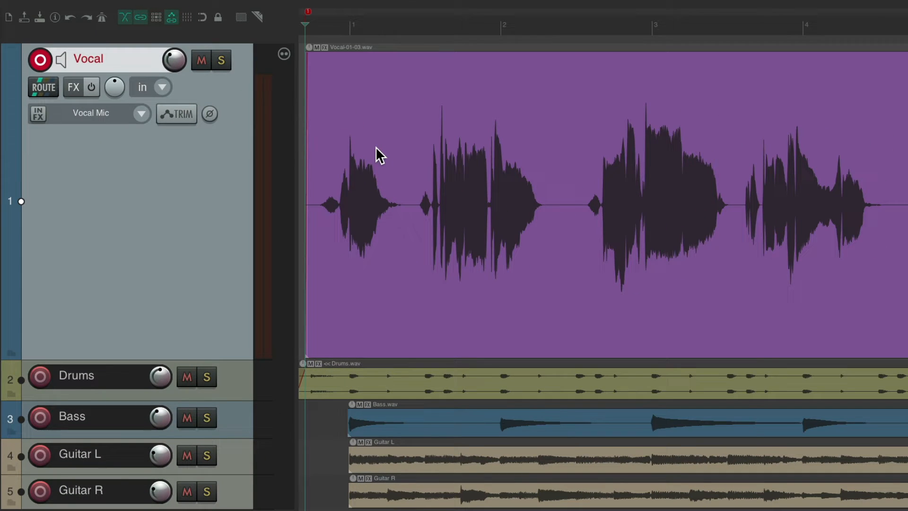
{"action": "mouse_move", "coordinate": [444, 154]}
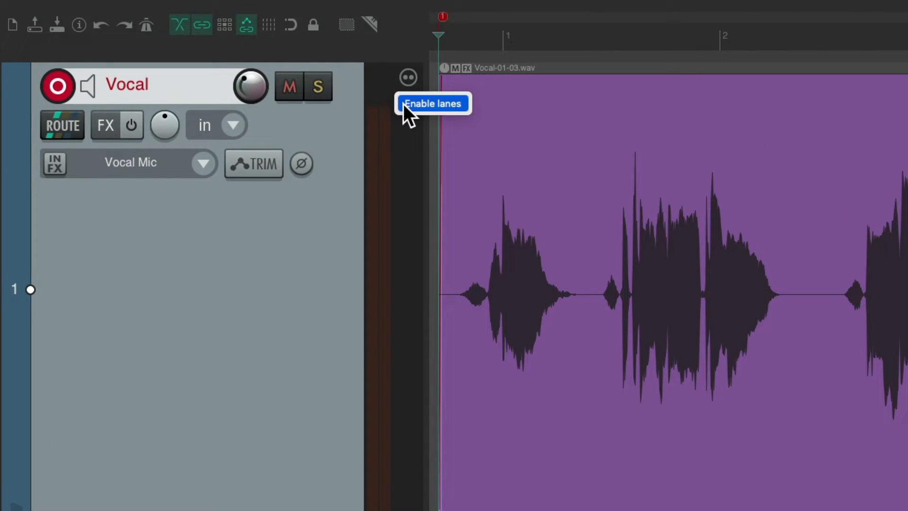
{"action": "left_click", "coordinate": [432, 103]}
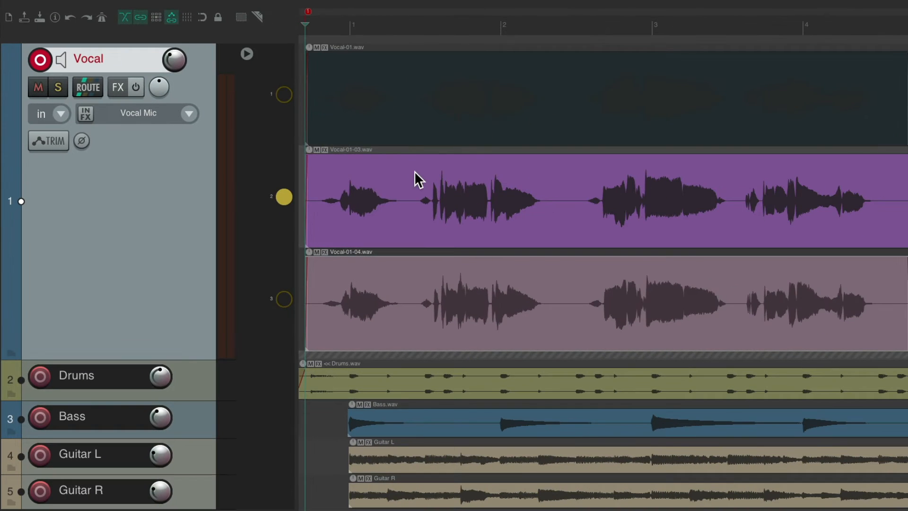
{"action": "left_click", "coordinate": [284, 95]}
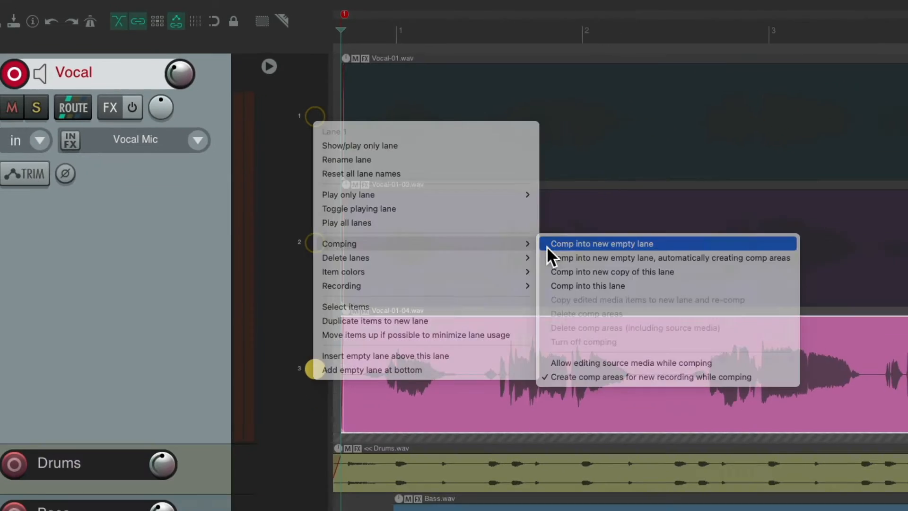
- Create a comp lane and fill it with Vocal-01, Vocal-01-03 and Vocal-01-04 phrases
{"action": "left_click", "coordinate": [601, 244]}
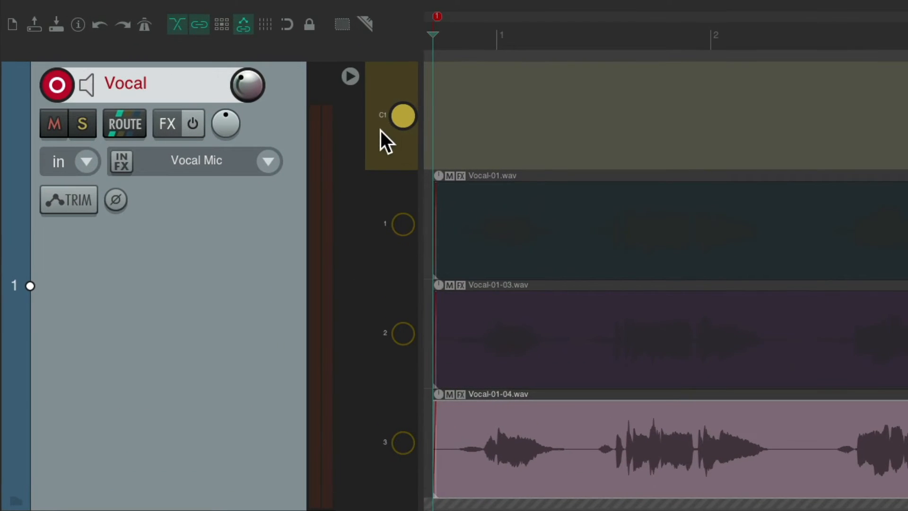
{"action": "scroll", "scroll_direction": "down", "scroll_amount": 3}
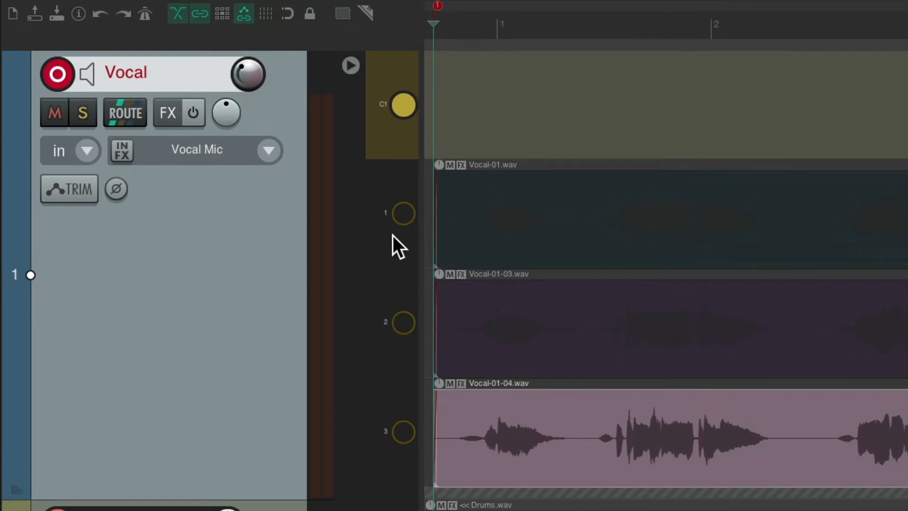
{"action": "mouse_move", "coordinate": [411, 464]}
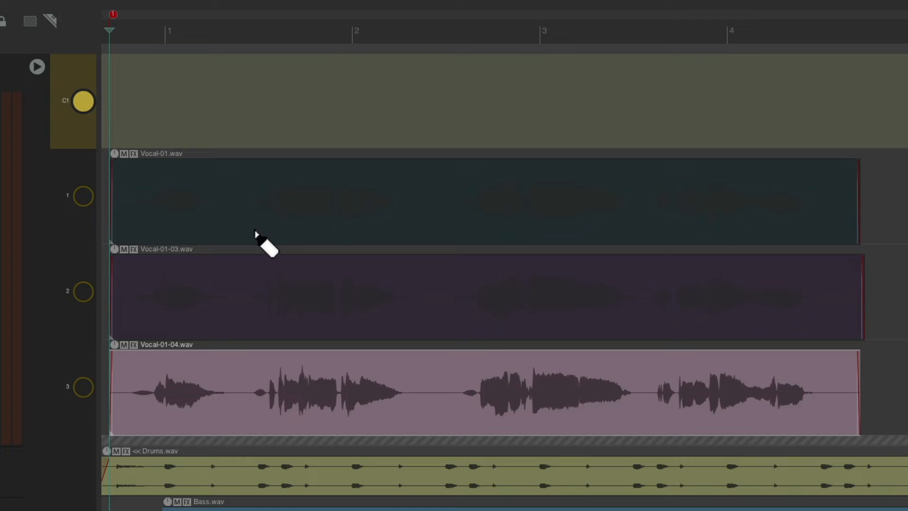
{"action": "mouse_move", "coordinate": [266, 226]}
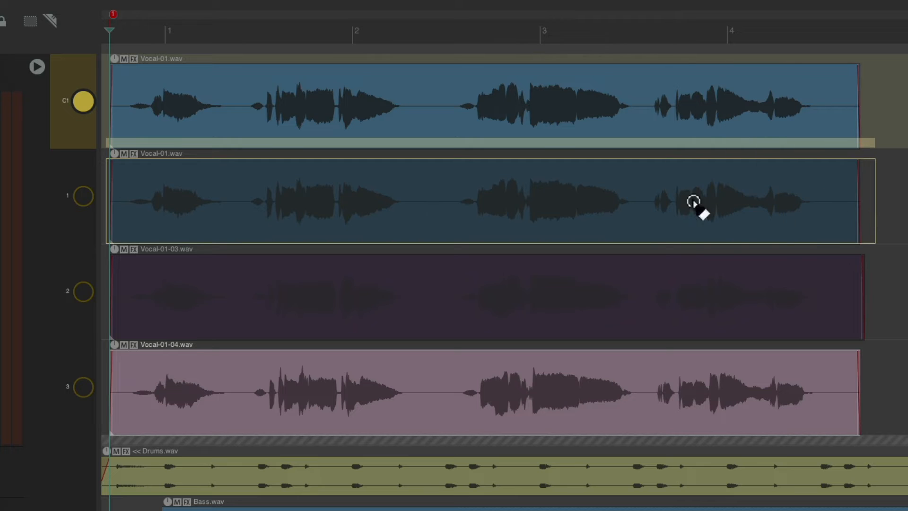
{"action": "mouse_move", "coordinate": [451, 199]}
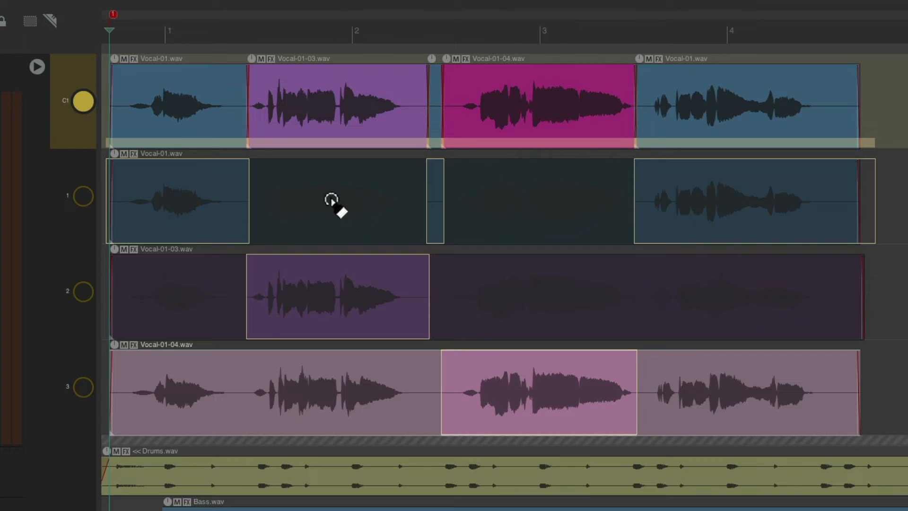
{"action": "mouse_move", "coordinate": [392, 194]}
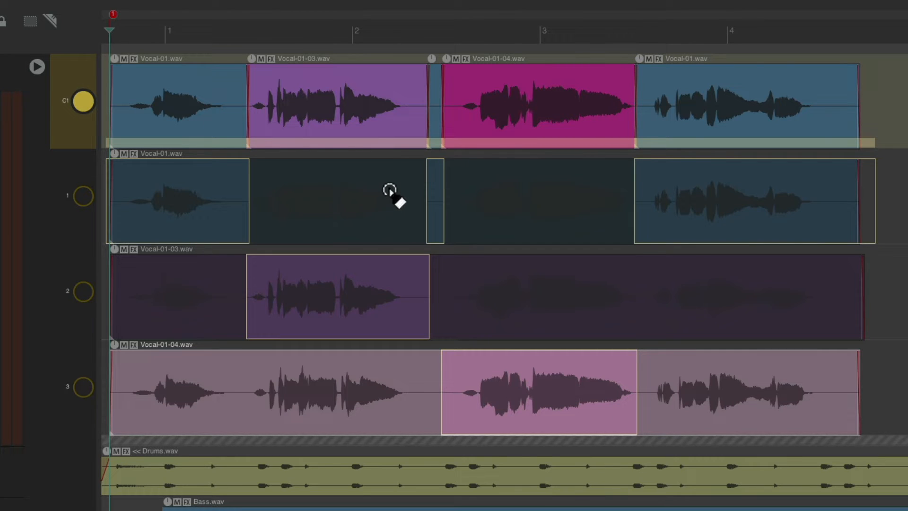
{"action": "key", "text": "t"}
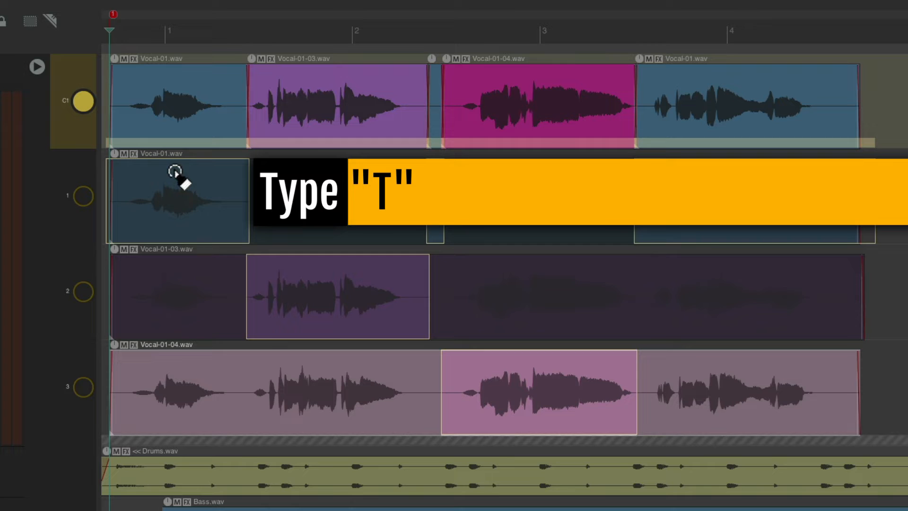
{"action": "key", "text": "t"}
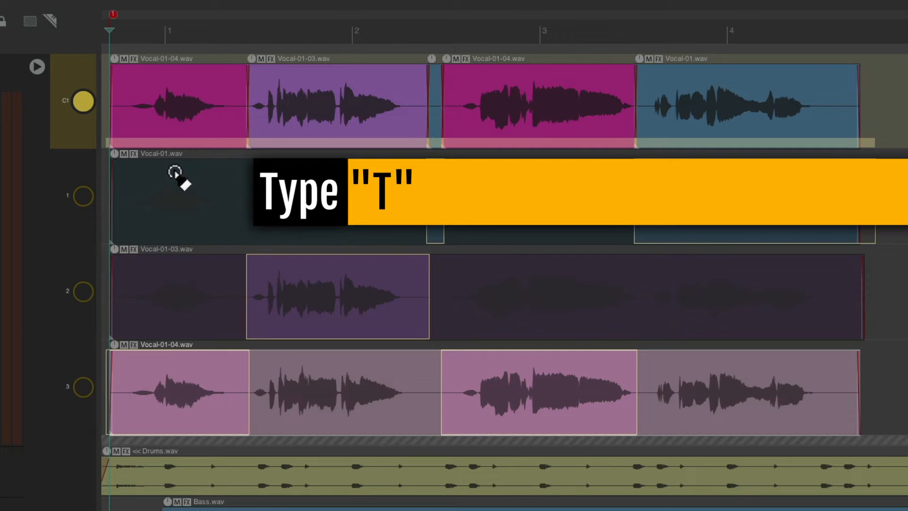
{"action": "key", "text": "t"}
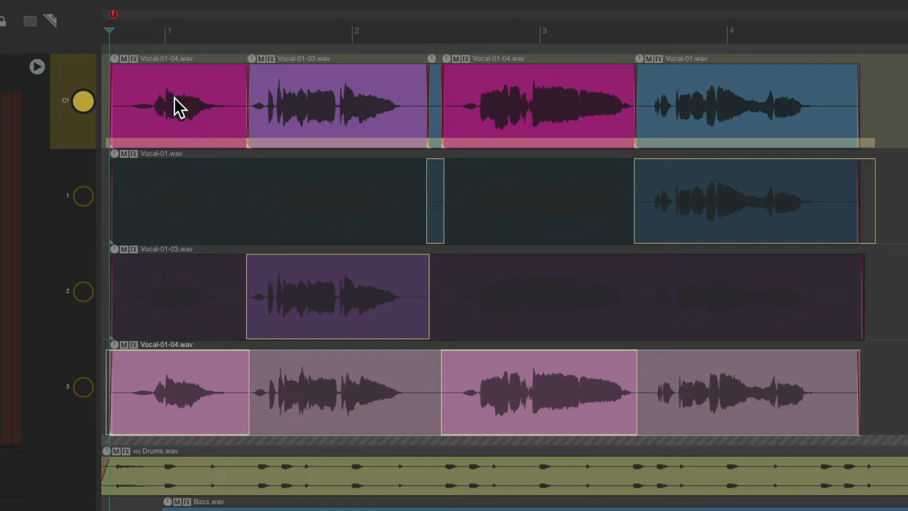
{"action": "mouse_move", "coordinate": [313, 119]}
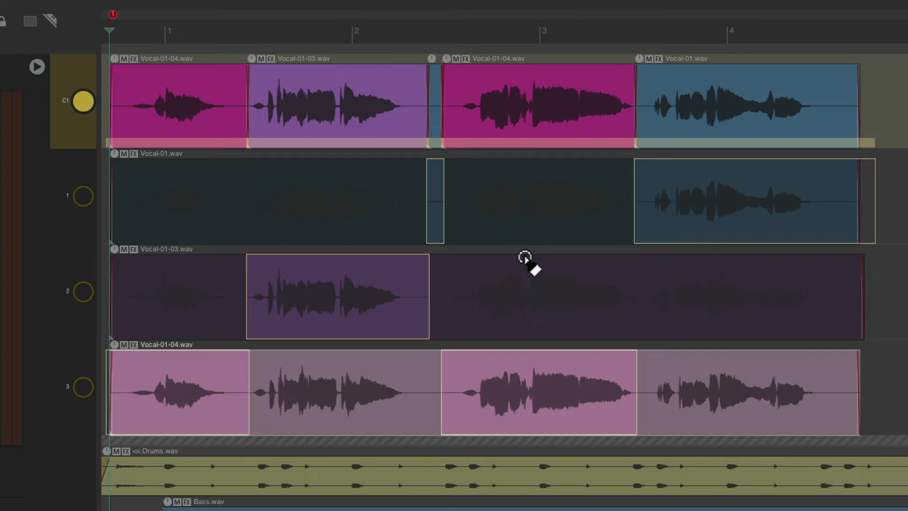
{"action": "key", "text": "t"}
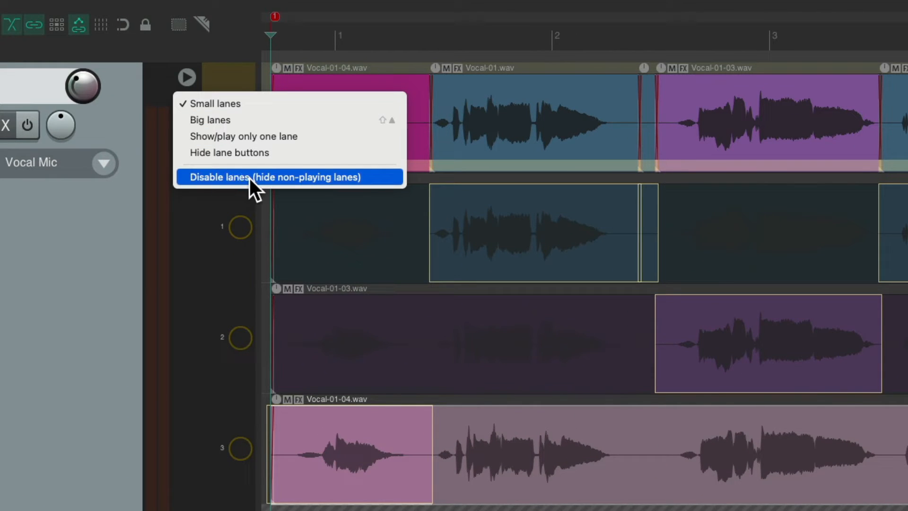
- Disable lanes to hide the non-playing take lanes
{"action": "left_click", "coordinate": [275, 178]}
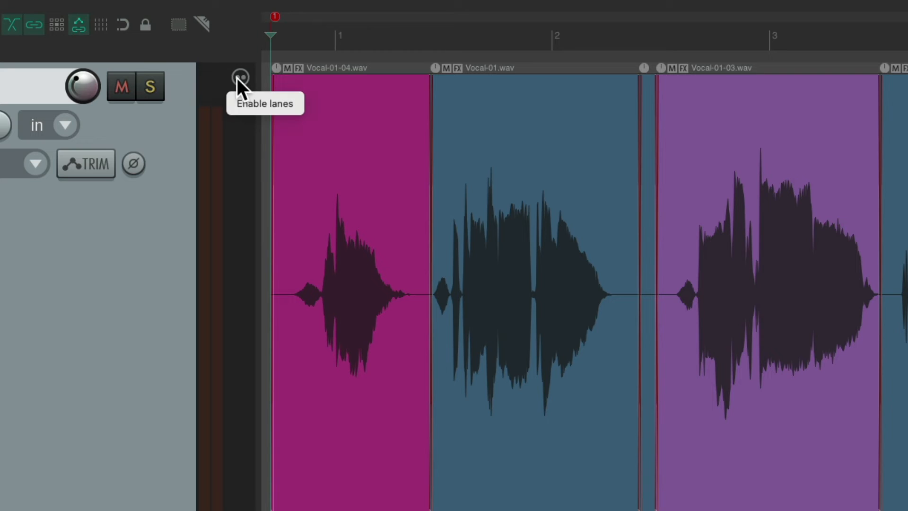
- Re-enable lanes and swap Vocal-01's second phrase into the comp
{"action": "left_click", "coordinate": [239, 77]}
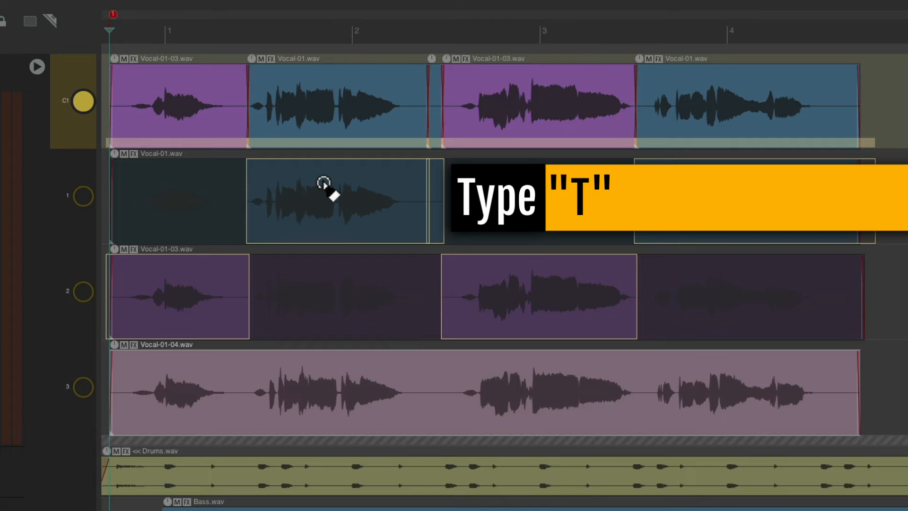
{"action": "key", "text": "t"}
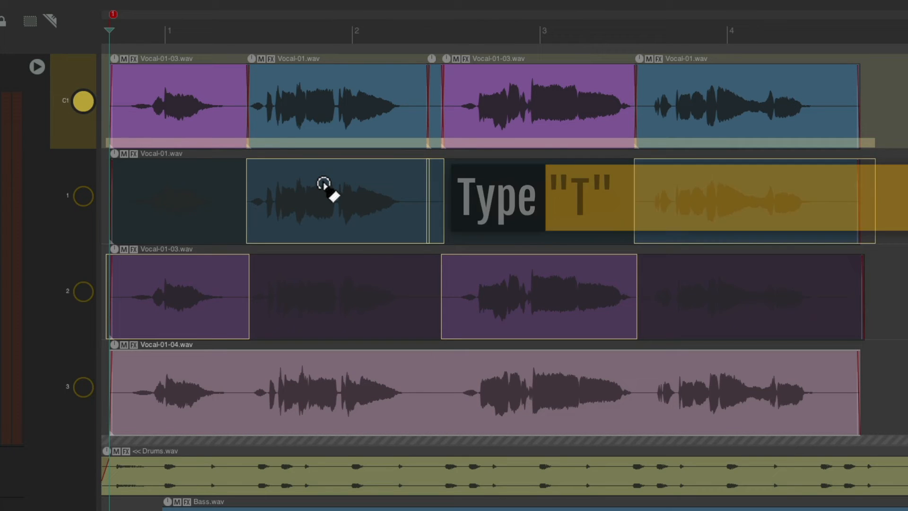
- Set comp lane C1 to show and play only, with Vocal-01, Vocal-01-04, Vocal-01-03 phrases
{"action": "key", "text": "t"}
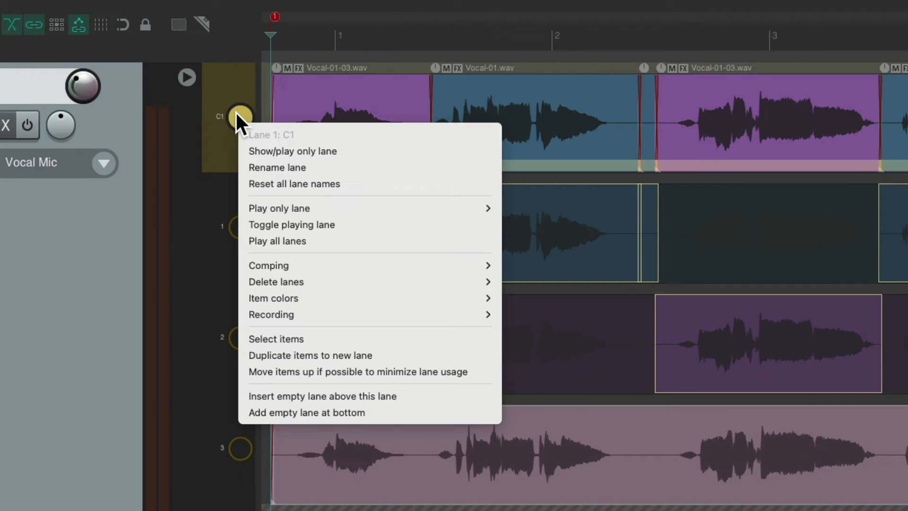
{"action": "mouse_move", "coordinate": [292, 151]}
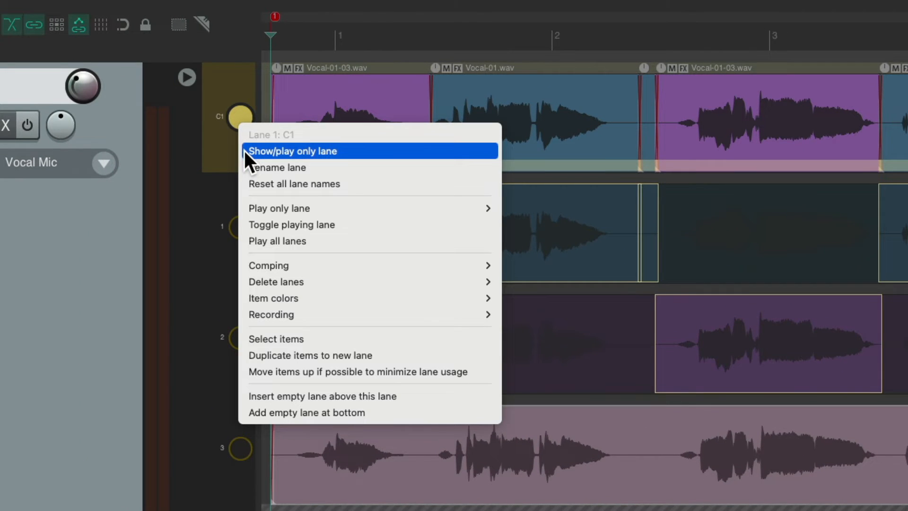
{"action": "left_click", "coordinate": [292, 152]}
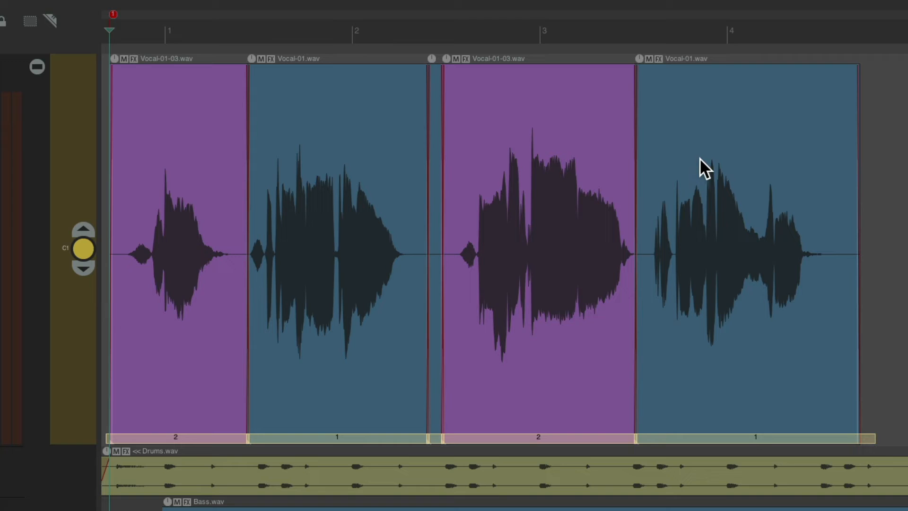
{"action": "mouse_move", "coordinate": [215, 204]}
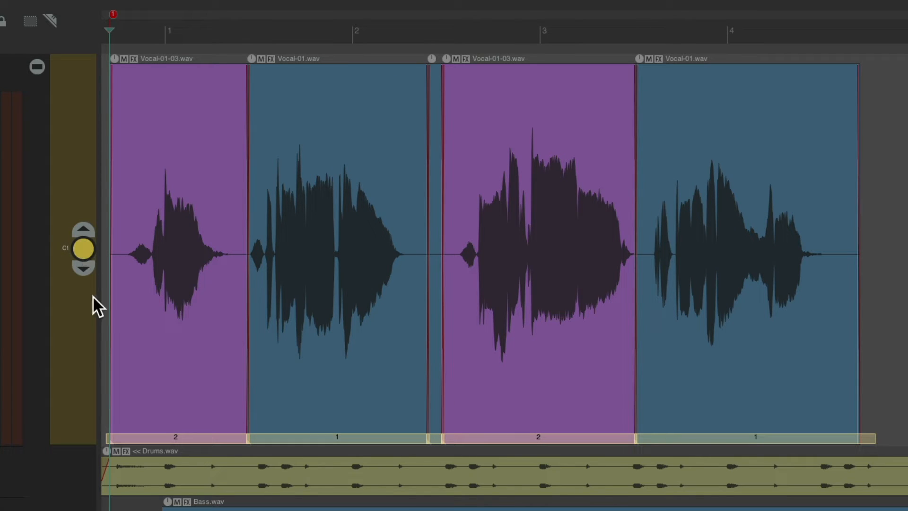
{"action": "mouse_move", "coordinate": [81, 289]}
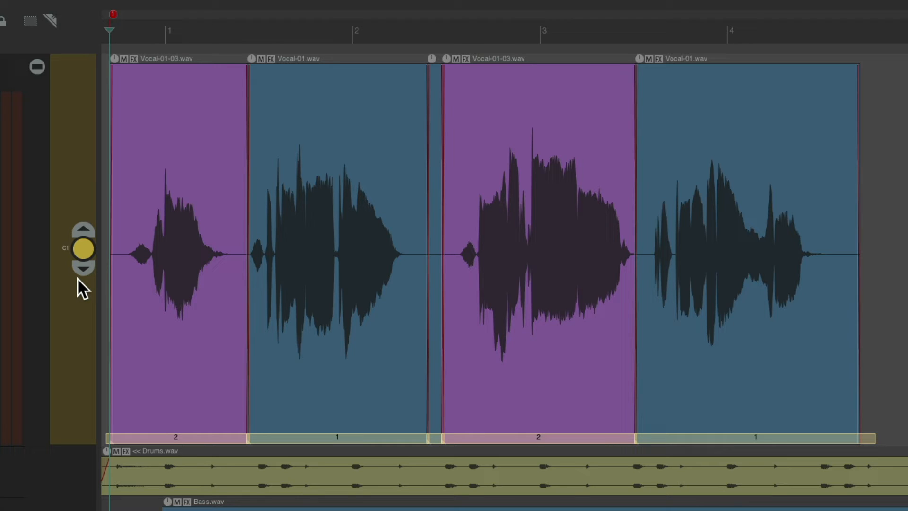
{"action": "key", "text": "t"}
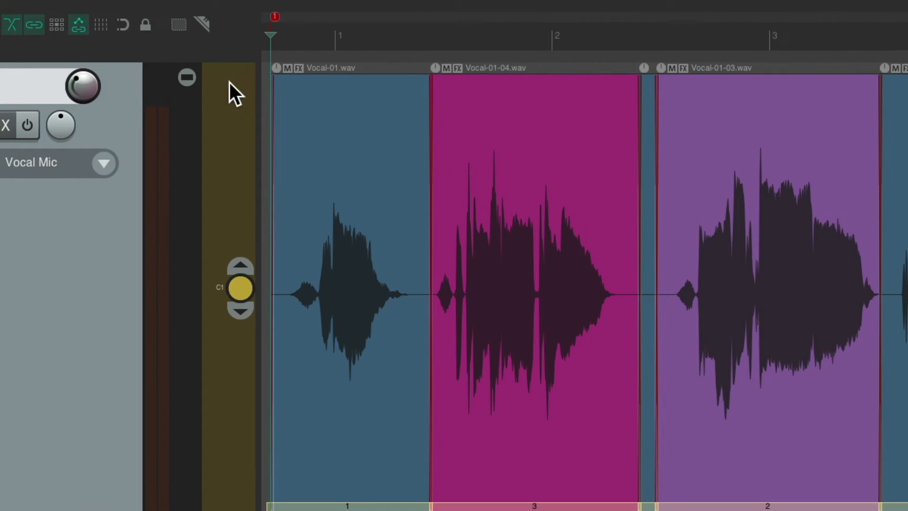
- Disable lanes from the lane options menu, leaving the comped clips as a plain track
{"action": "left_click", "coordinate": [186, 77]}
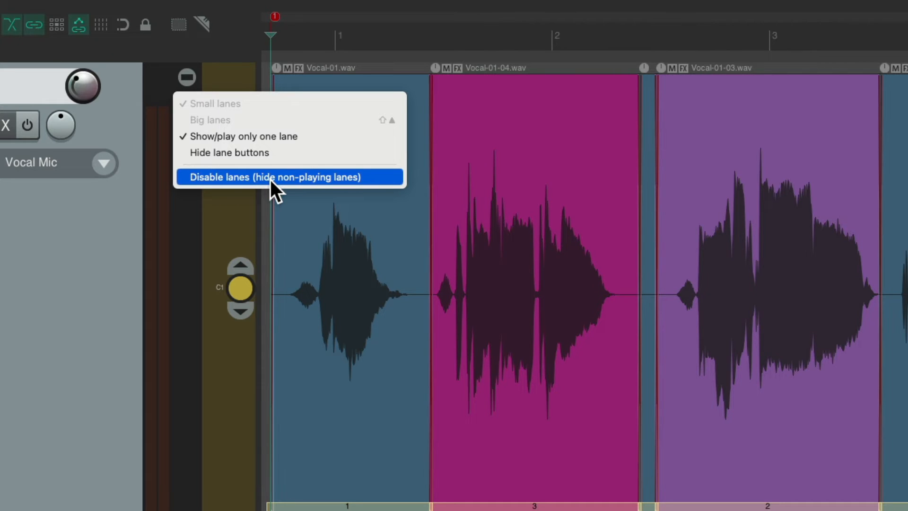
{"action": "left_click", "coordinate": [290, 177]}
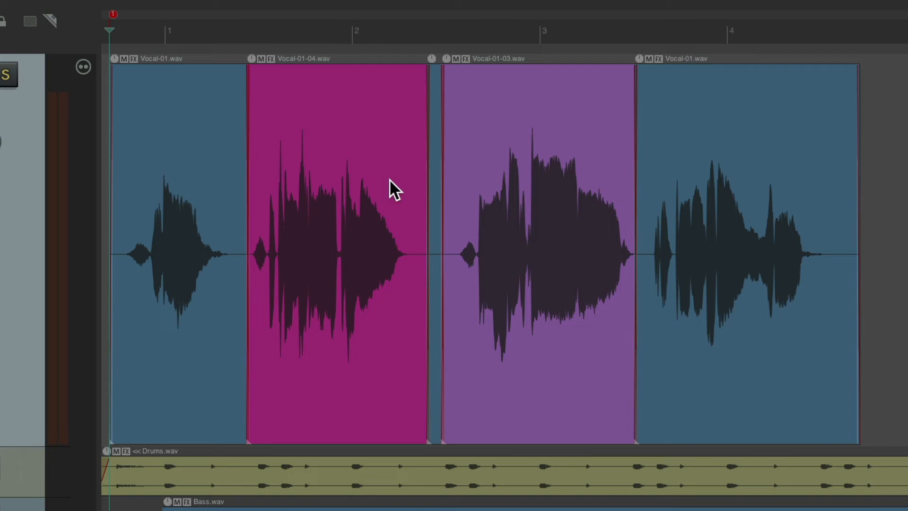
{"action": "mouse_move", "coordinate": [171, 164]}
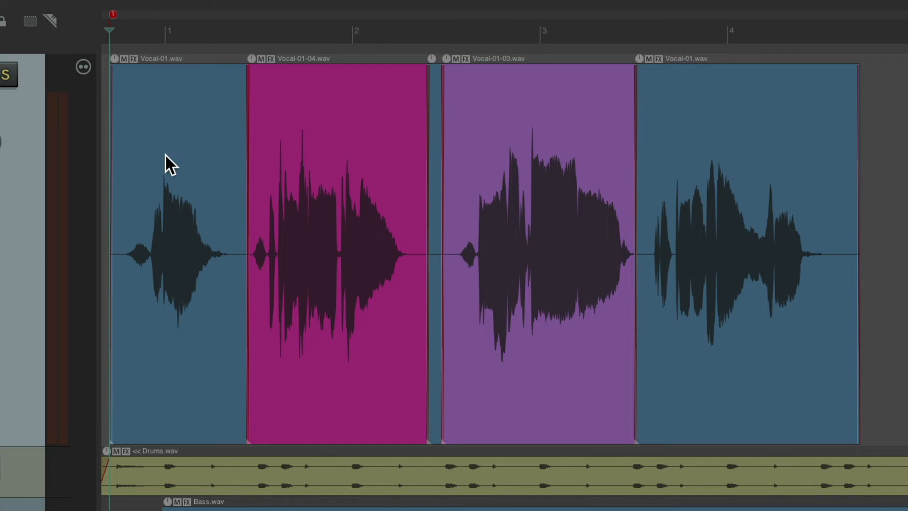
{"action": "mouse_move", "coordinate": [196, 142]}
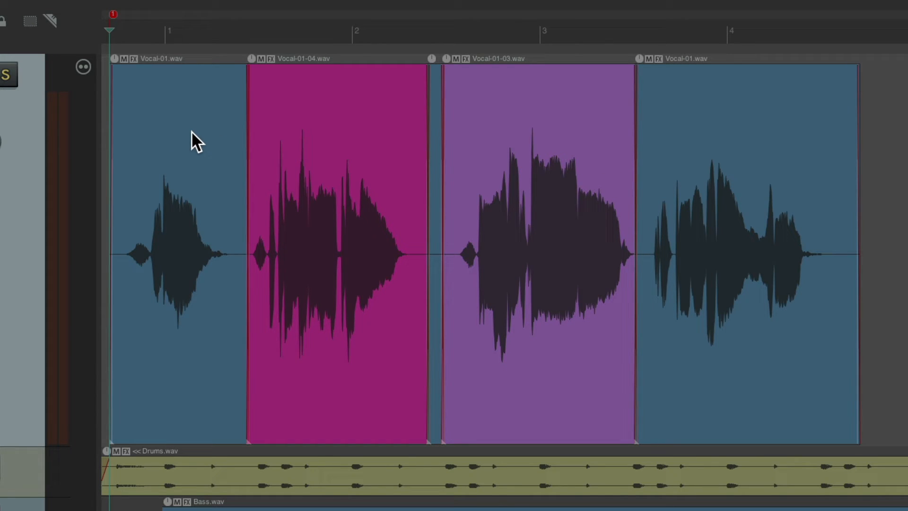
{"action": "mouse_move", "coordinate": [282, 132]}
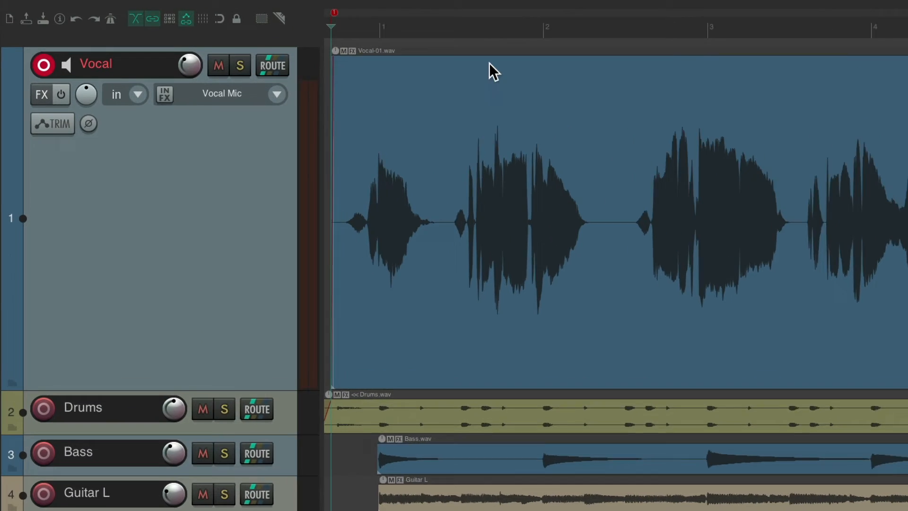
{"action": "left_click", "coordinate": [325, 9]}
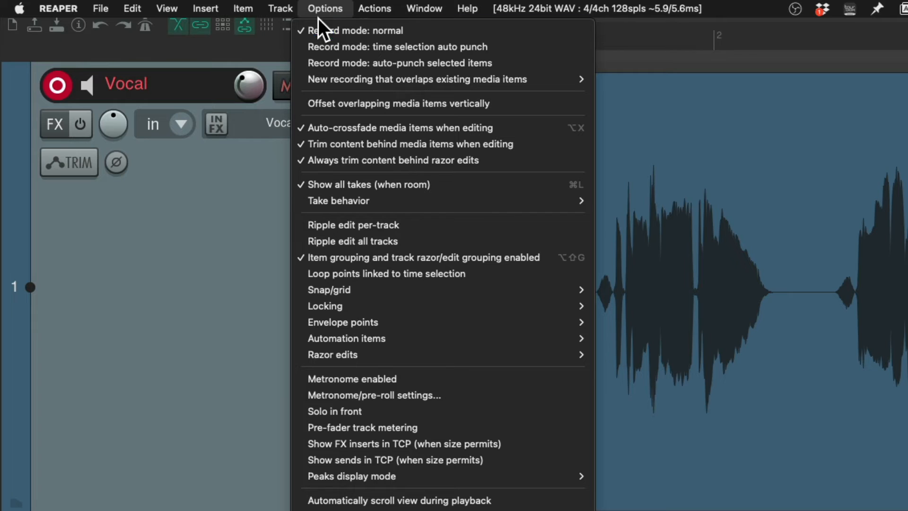
{"action": "mouse_move", "coordinate": [416, 80]}
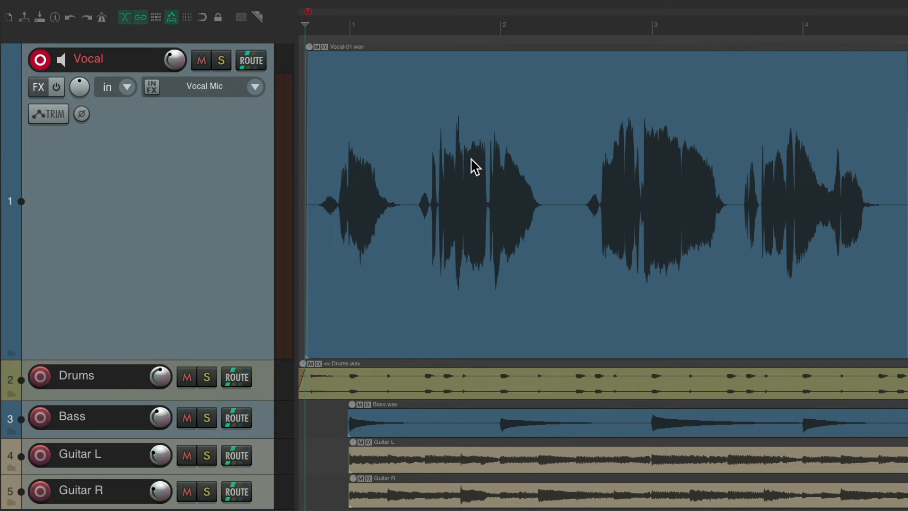
- Select the Vocal track and record a new take, Vocal-01-05, into a second lane
{"action": "left_click", "coordinate": [60, 60]}
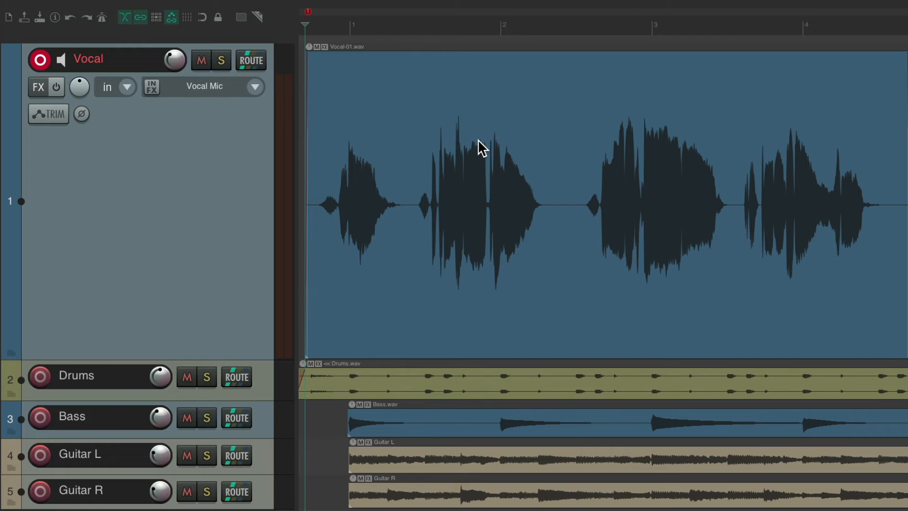
{"action": "key", "text": "Space"}
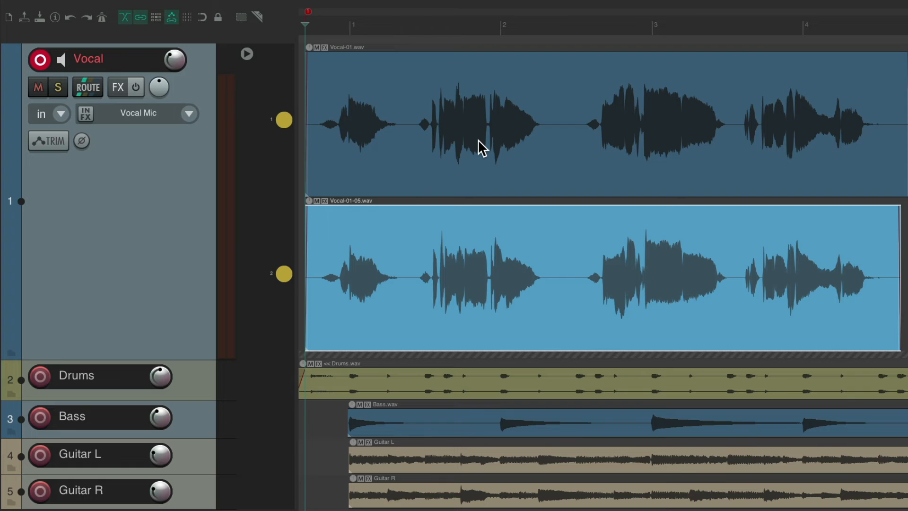
{"action": "mouse_move", "coordinate": [338, 152]}
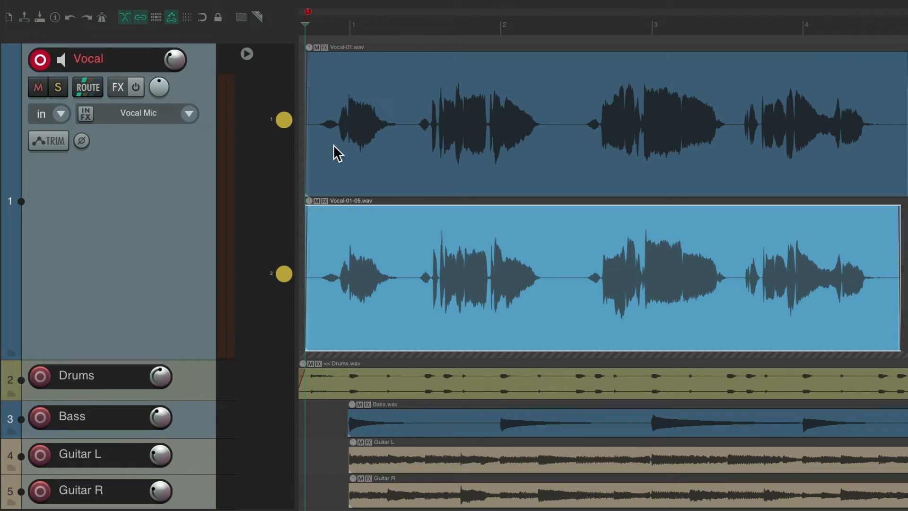
{"action": "mouse_move", "coordinate": [298, 250]}
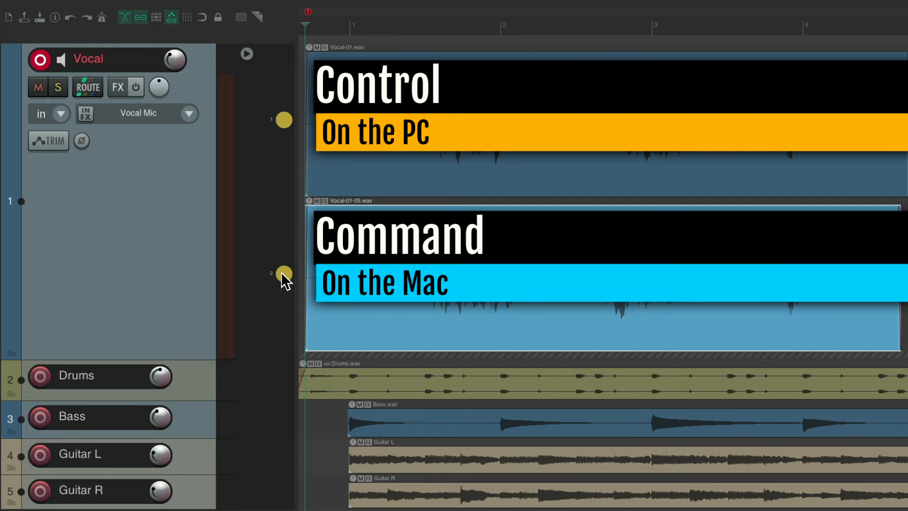
- Command-click lane 2's play button so Vocal-01-05 plays along with Vocal-01
{"action": "left_click", "coordinate": [284, 273]}
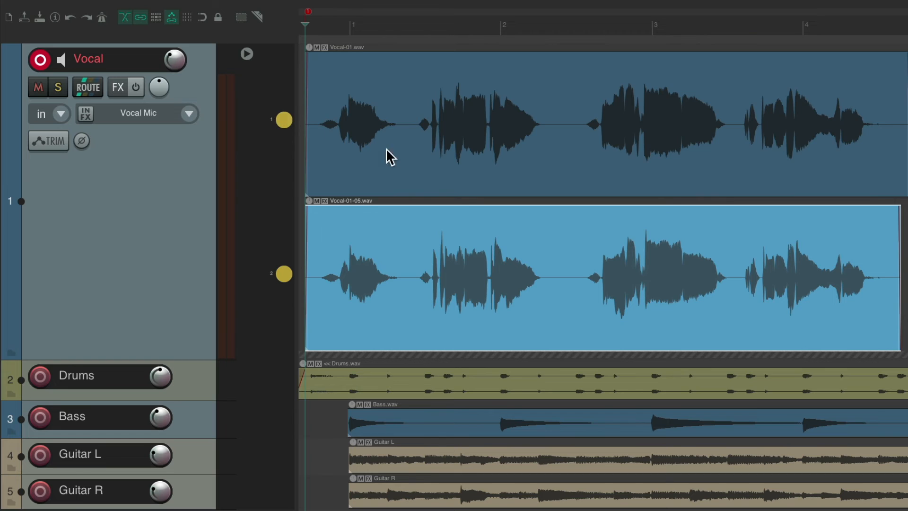
{"action": "mouse_move", "coordinate": [398, 160]}
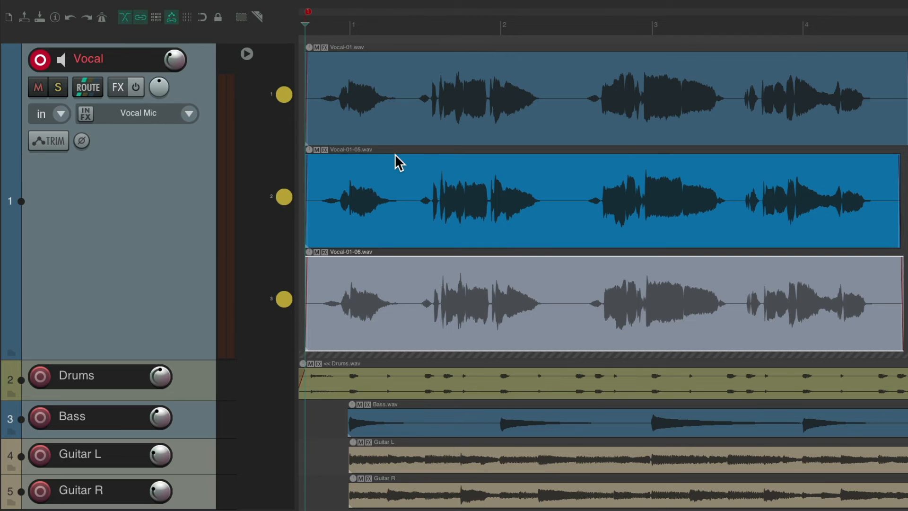
{"action": "mouse_move", "coordinate": [474, 250]}
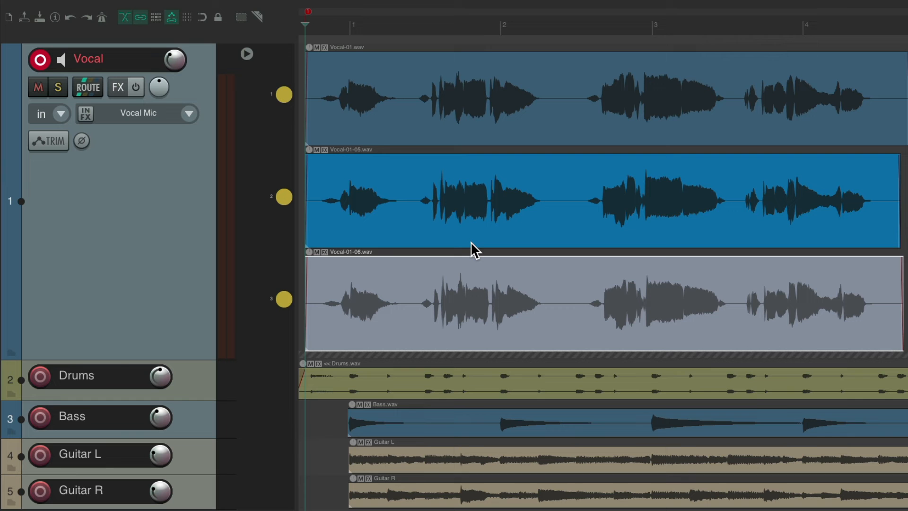